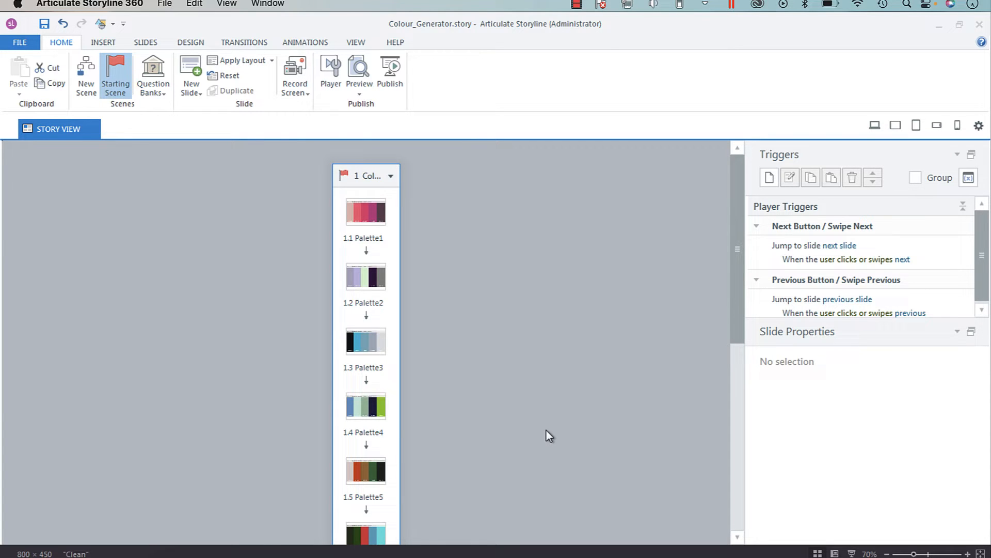
pyautogui.moveTo(330, 73)
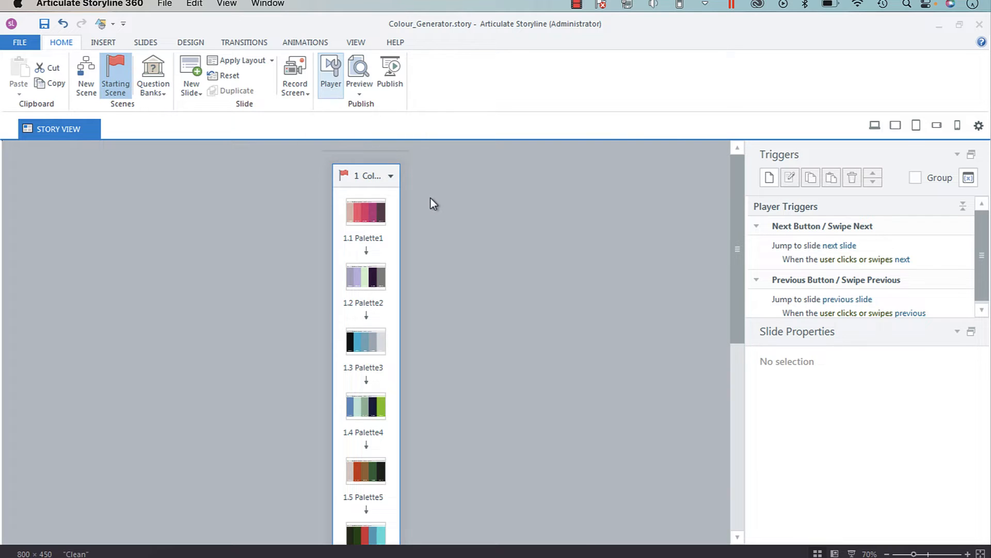
# - Open Player Properties from the Home ribbon's Publish group
pyautogui.click(331, 75)
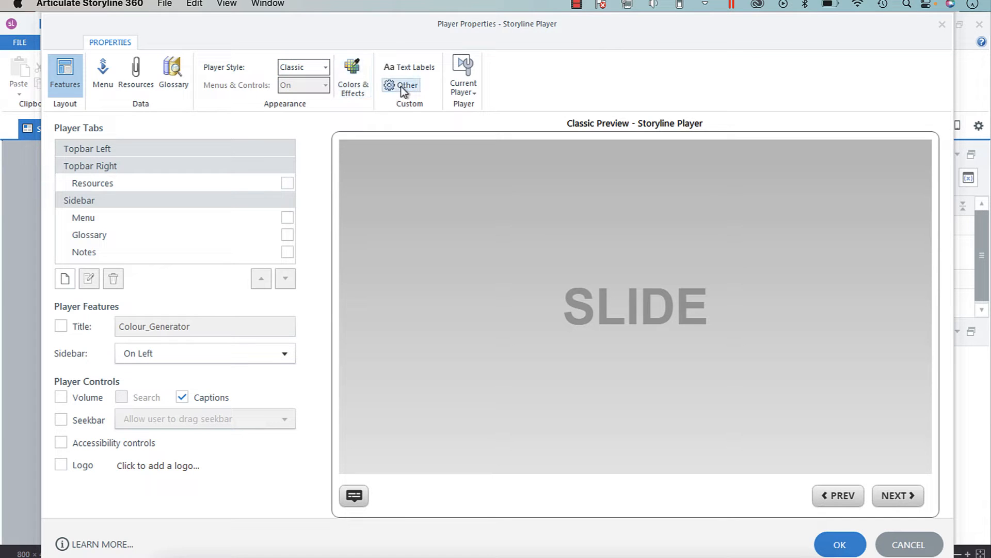
pyautogui.moveTo(326, 122)
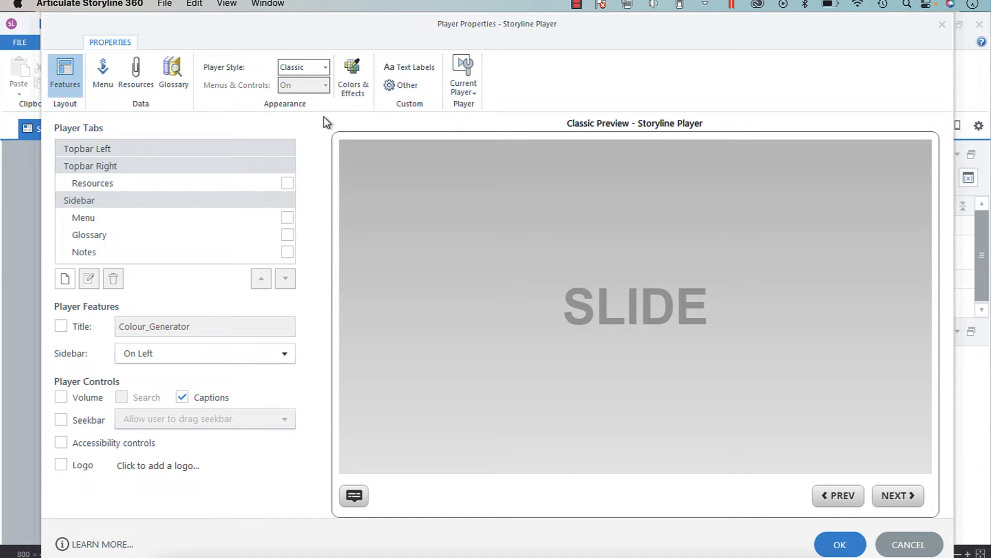
# - Show the Other player settings for browser size, resume and text options
pyautogui.click(401, 85)
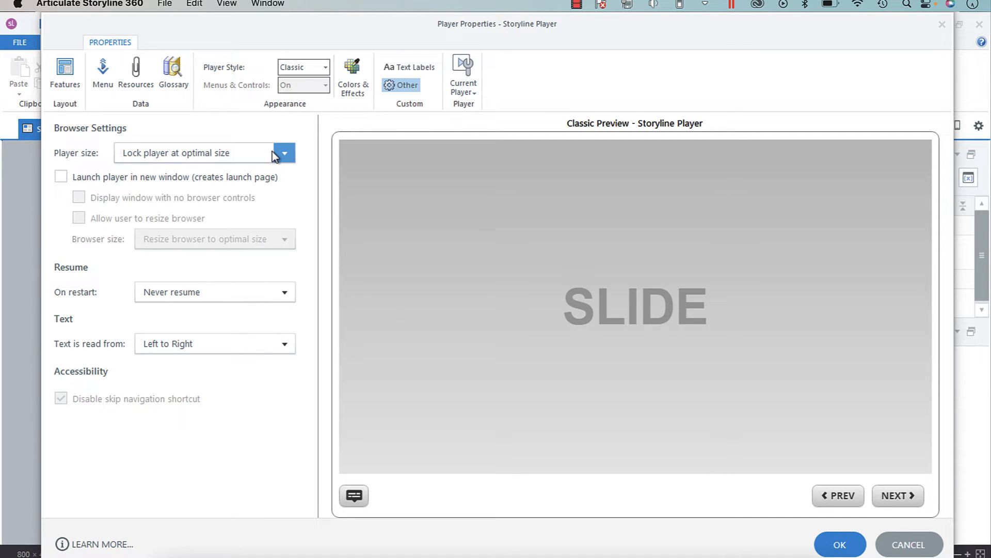
pyautogui.moveTo(222, 163)
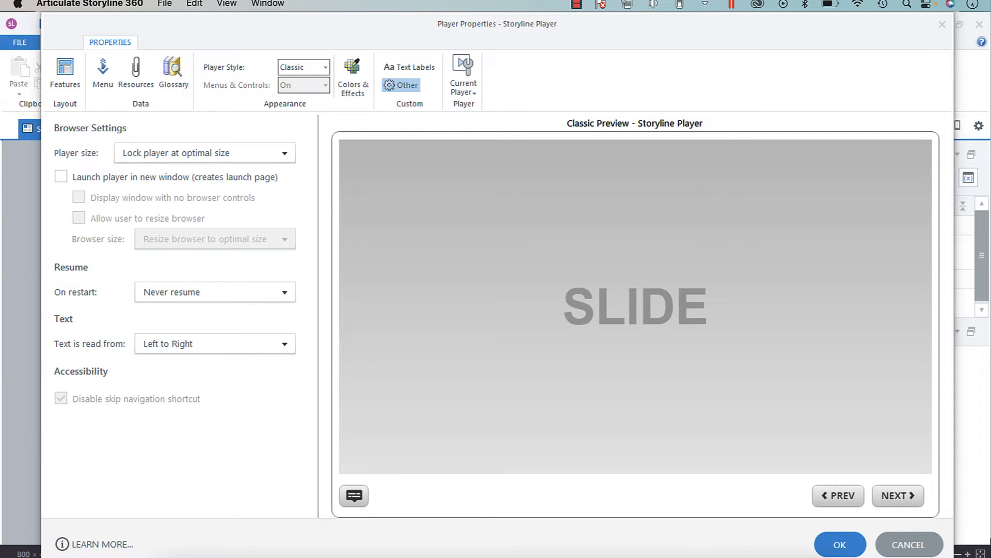
pyautogui.moveTo(446, 495)
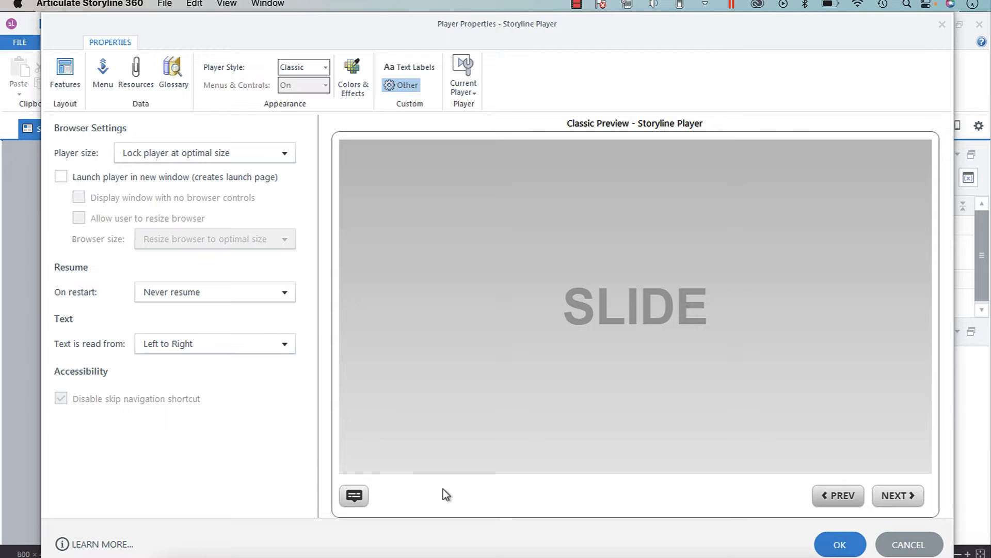
pyautogui.moveTo(267, 460)
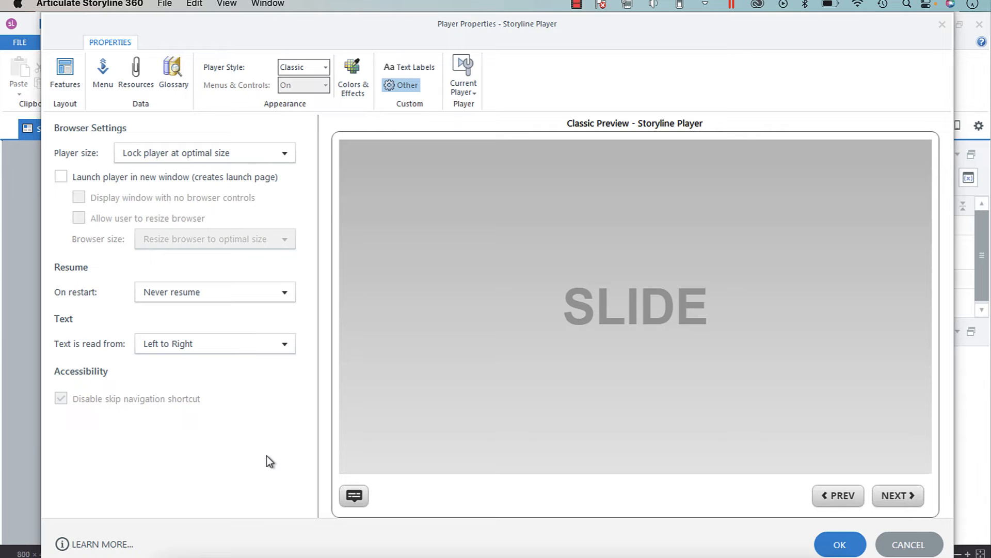
pyautogui.moveTo(255, 261)
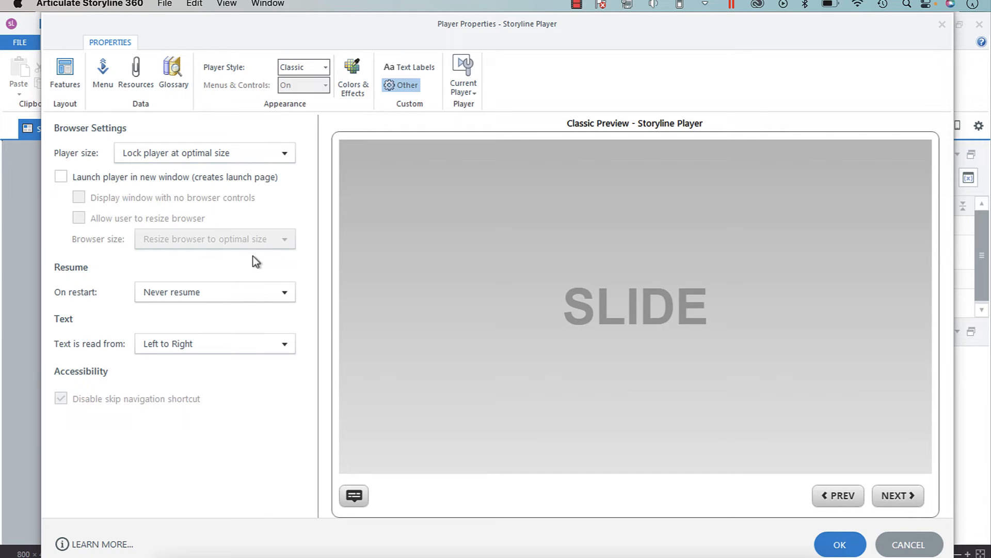
pyautogui.moveTo(136, 165)
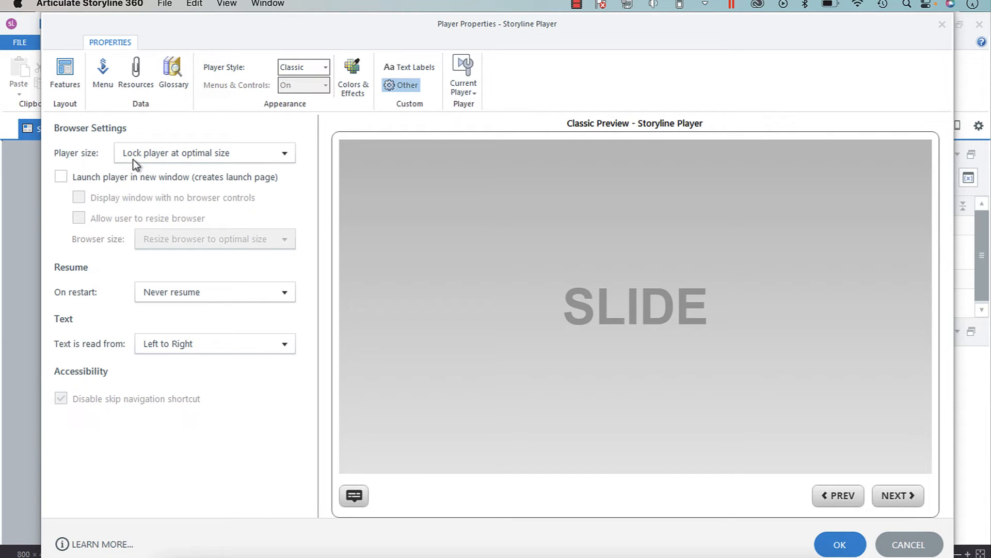
# - Change Player size from lock at optimal size to Scale player to fill browser window
pyautogui.click(283, 152)
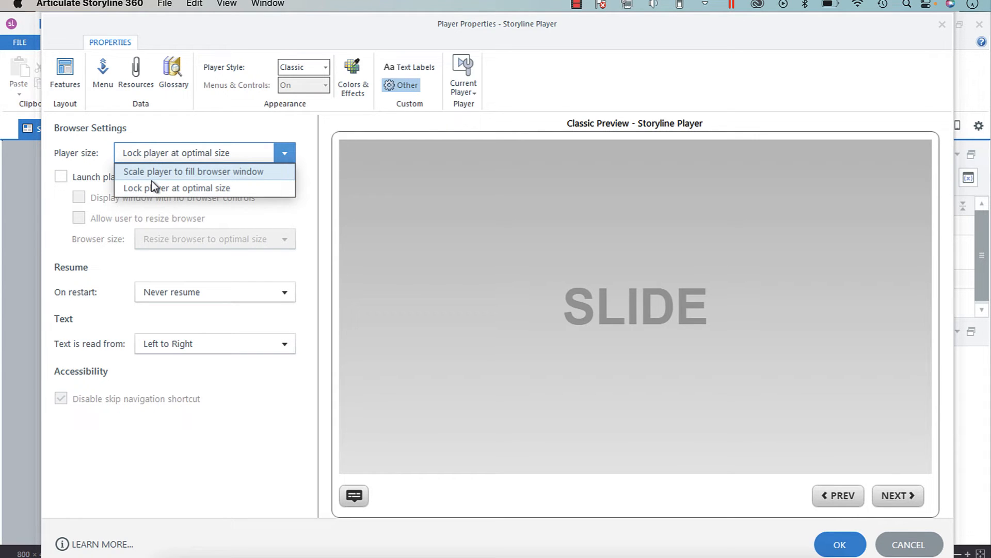
pyautogui.click(194, 171)
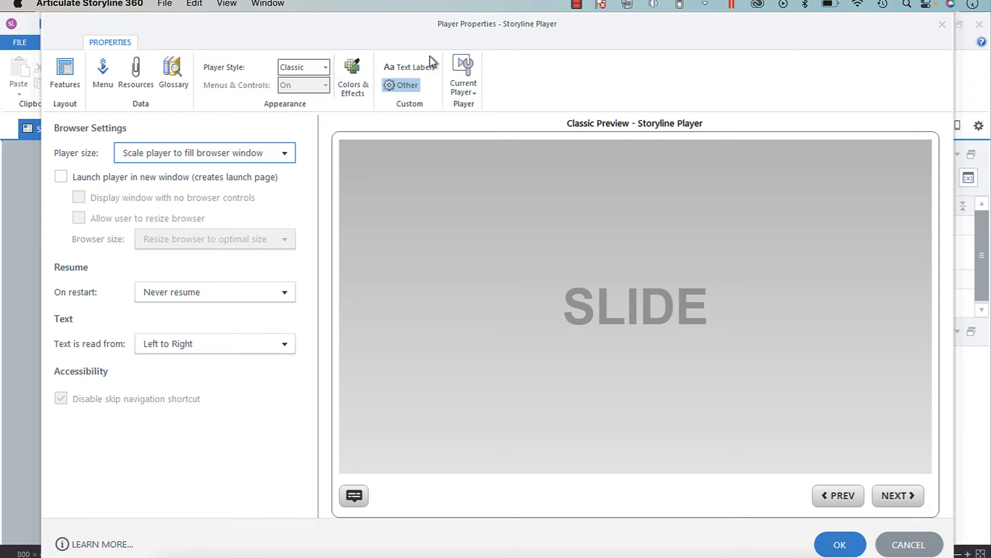
pyautogui.moveTo(337, 117)
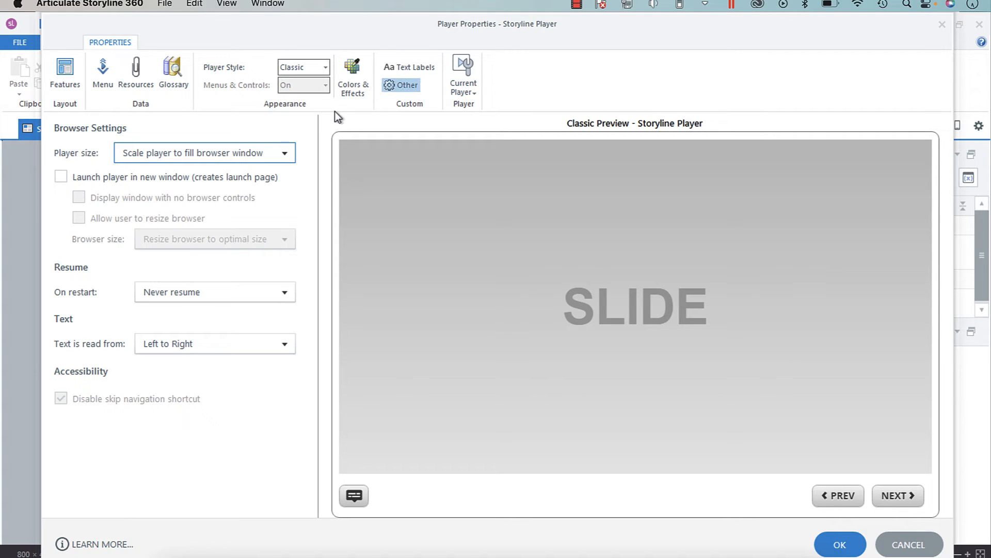
# - Change the Player Style dropdown from Classic to Modern
pyautogui.click(302, 67)
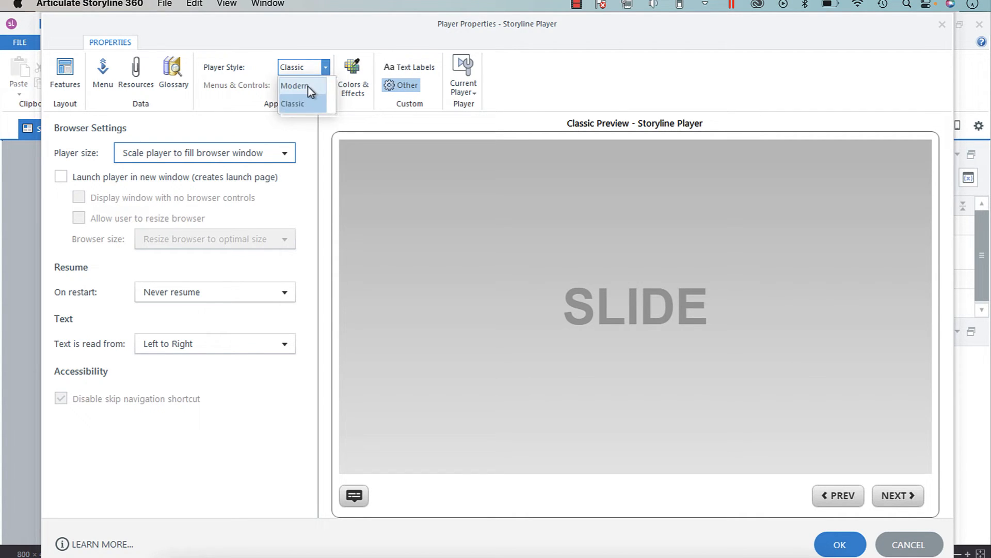
pyautogui.click(291, 103)
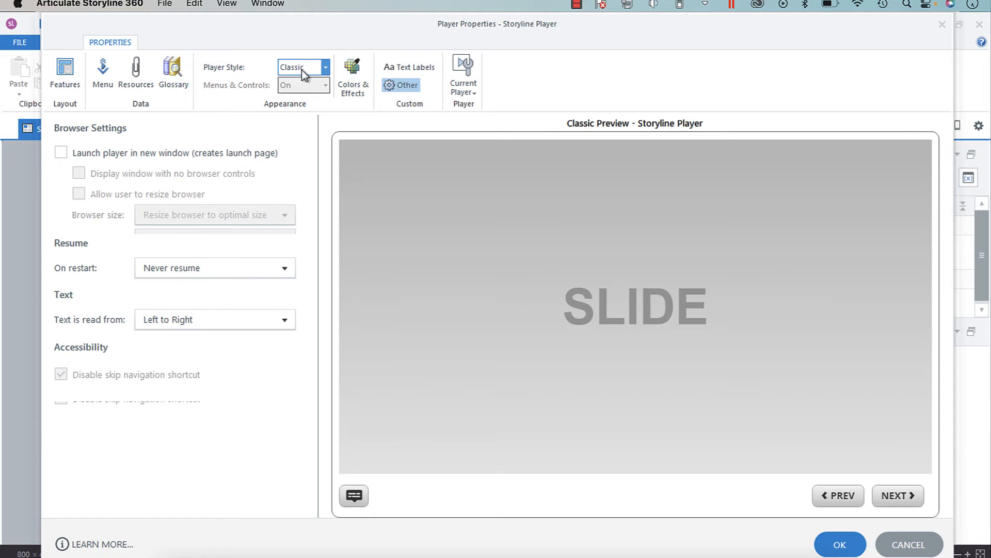
pyautogui.click(302, 67)
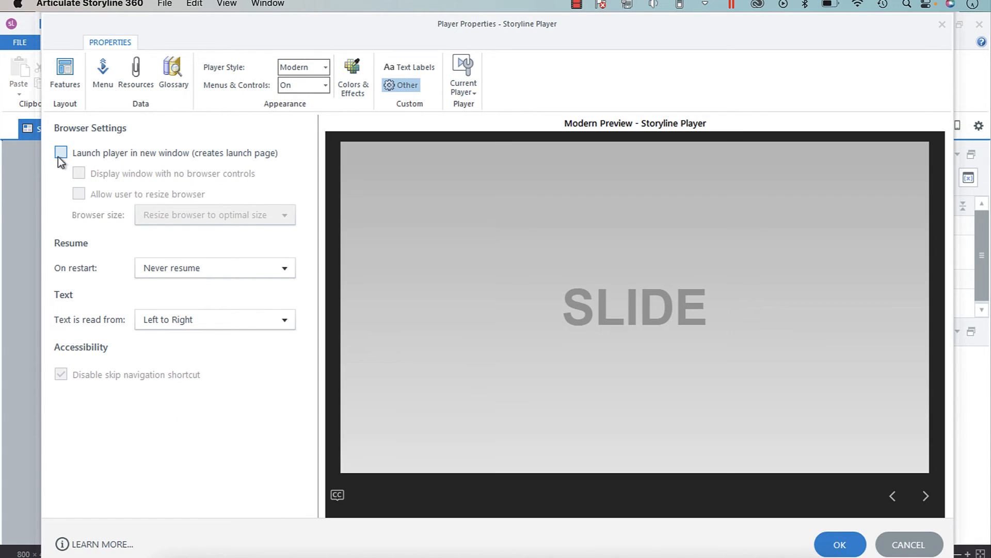
# - Enable Launch player in new window and set Browser size to Resize browser to fill screen
pyautogui.click(60, 153)
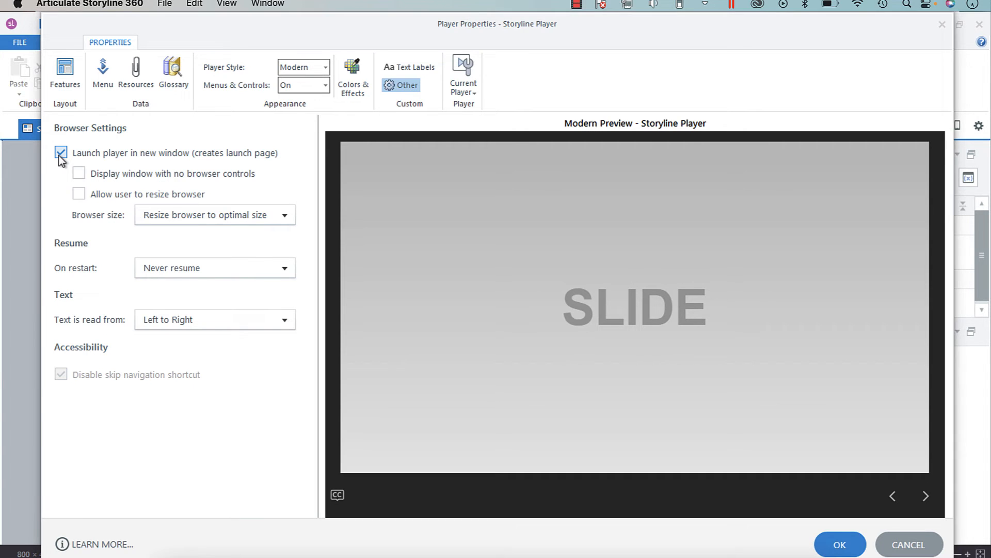
pyautogui.click(60, 152)
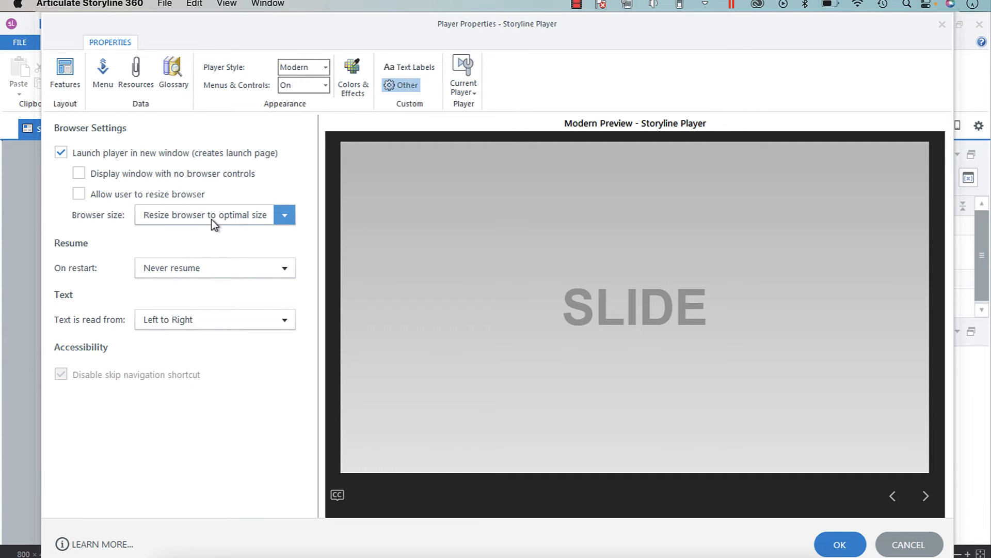
pyautogui.click(283, 215)
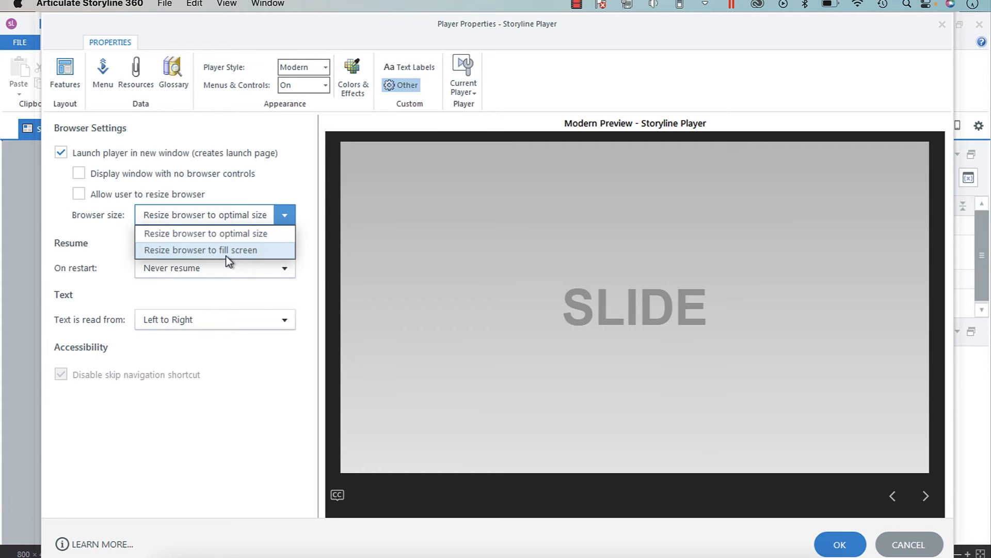
pyautogui.click(200, 249)
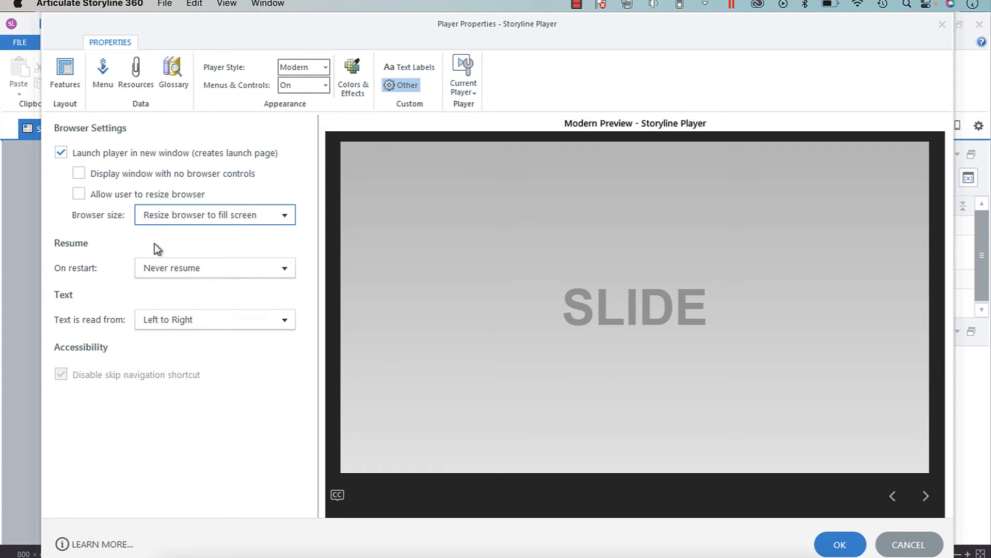